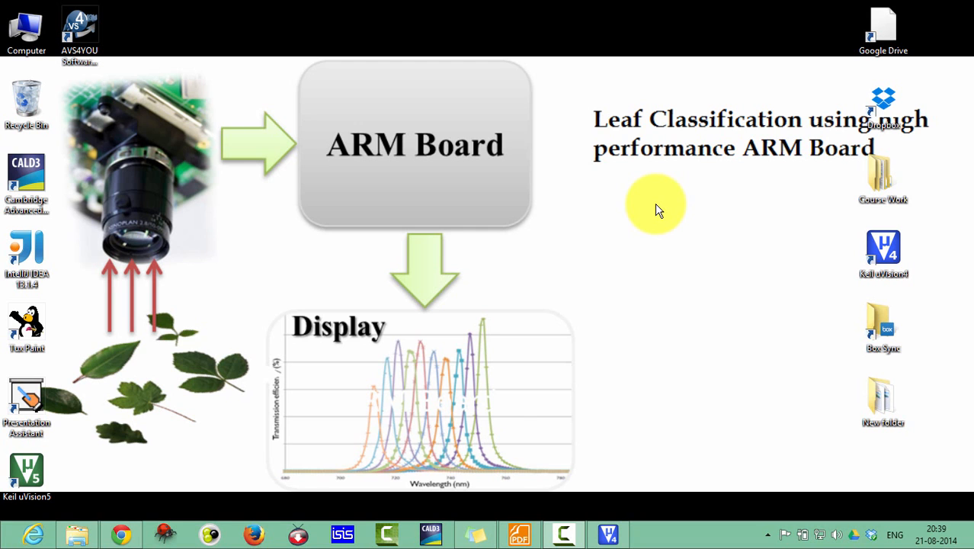
pyautogui.moveTo(656, 210)
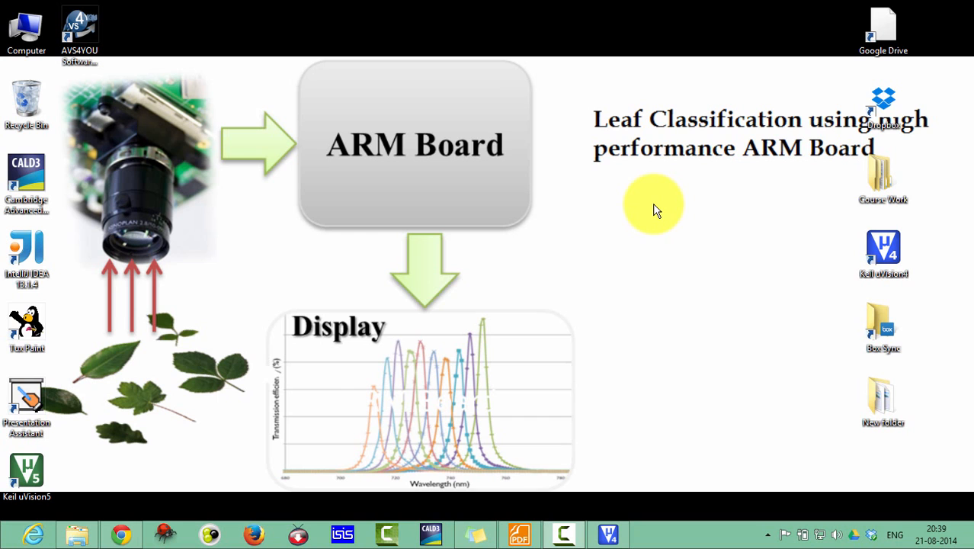
pyautogui.moveTo(643, 211)
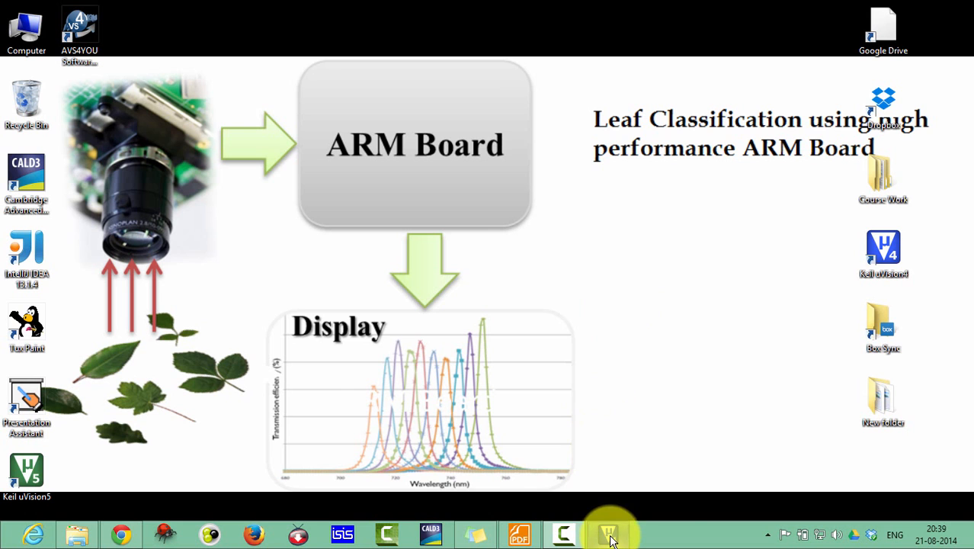
# Restore the Factorial project window to review the Fact.s assembly source.
pyautogui.click(608, 534)
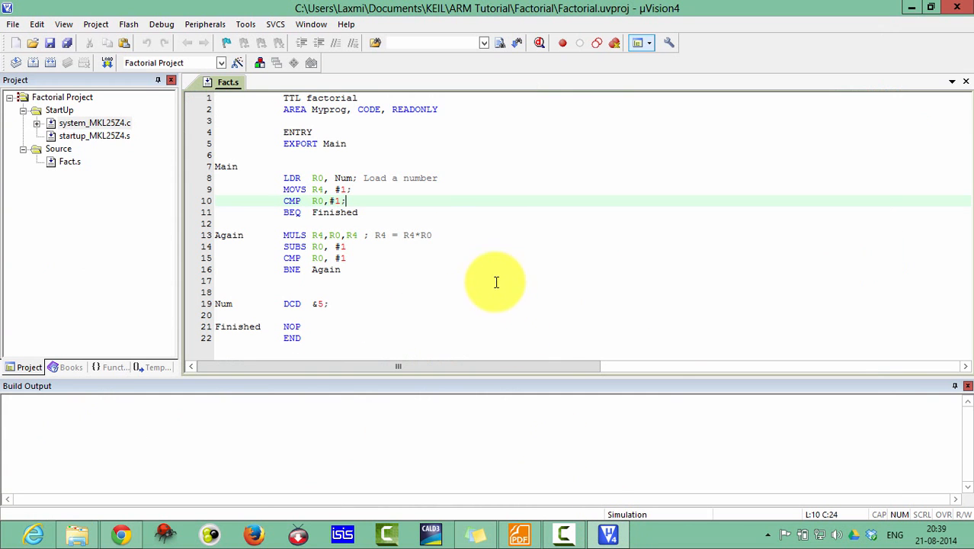
pyautogui.moveTo(421, 206)
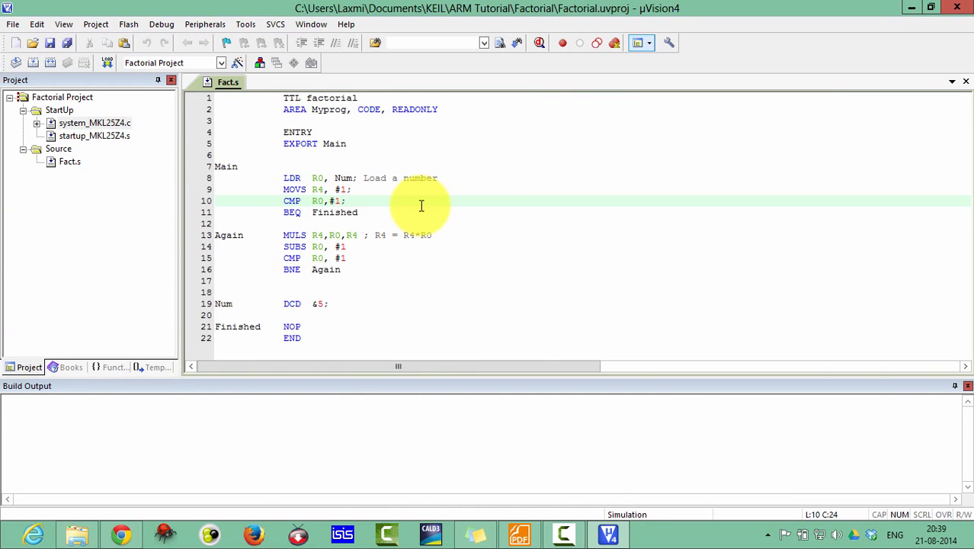
pyautogui.moveTo(182, 211)
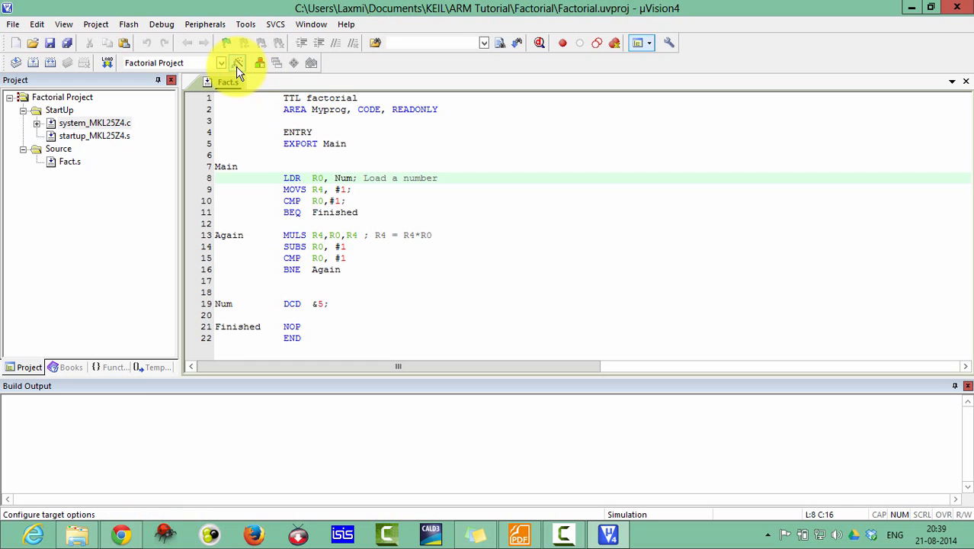
# Select CMSIS-DAP Debugger for both debugging and flash programming in Options for Target.
pyautogui.click(238, 62)
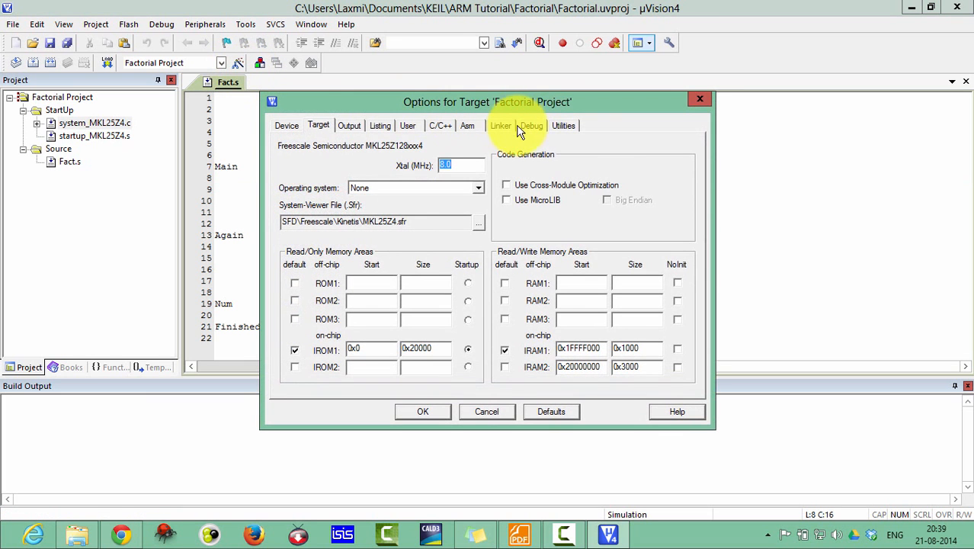
pyautogui.click(531, 125)
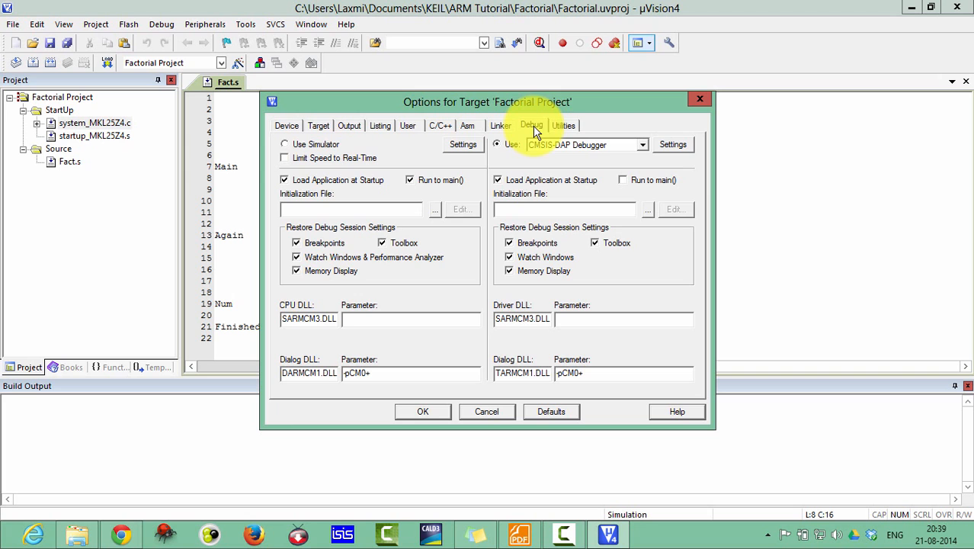
pyautogui.click(564, 124)
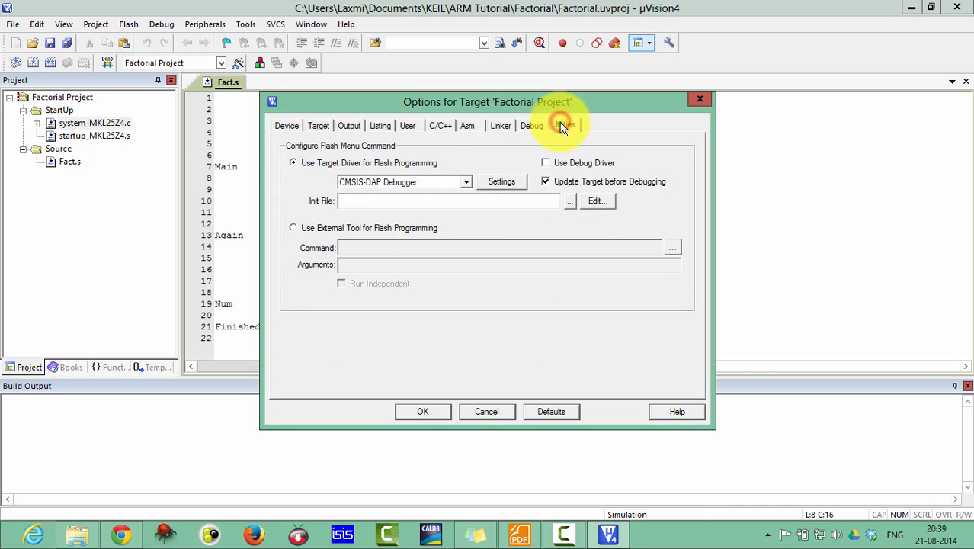
pyautogui.click(563, 125)
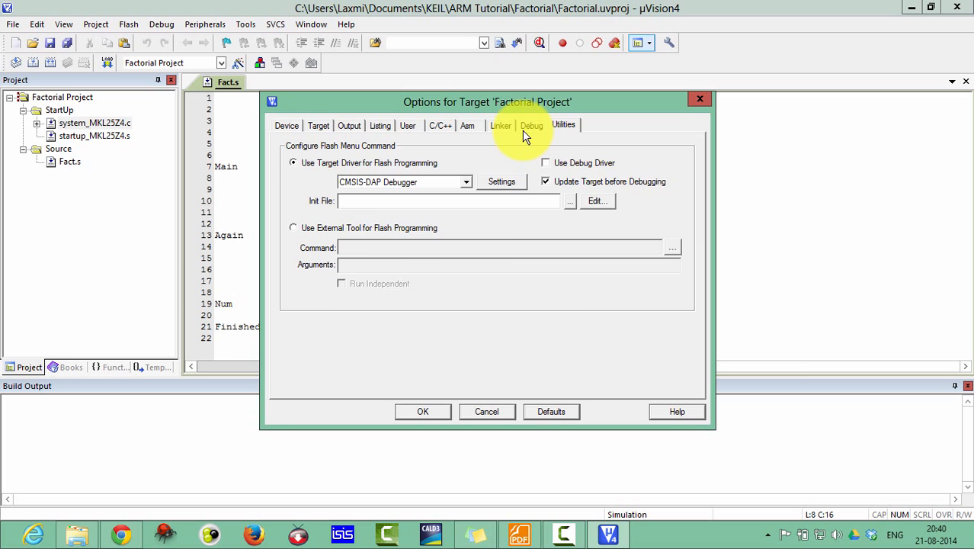
pyautogui.click(500, 181)
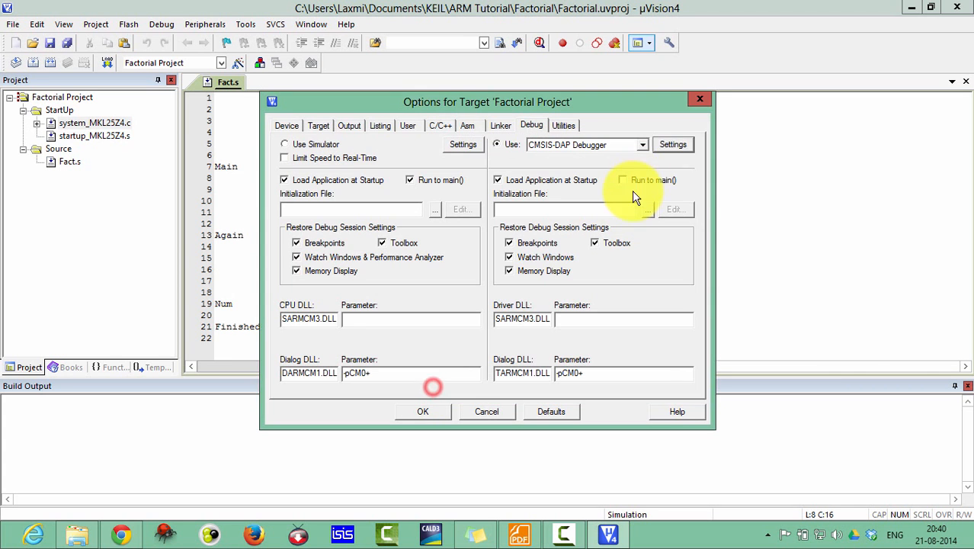
pyautogui.click(671, 144)
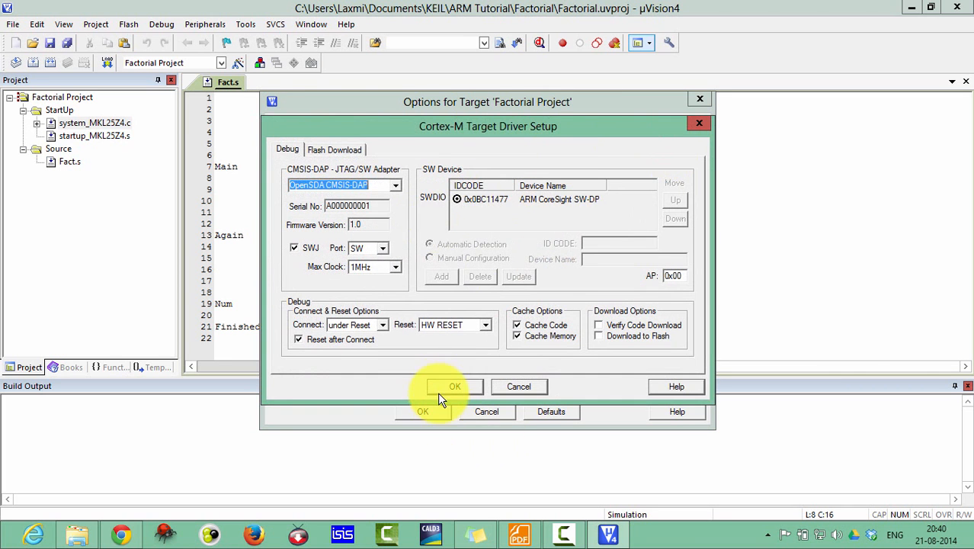
pyautogui.click(454, 386)
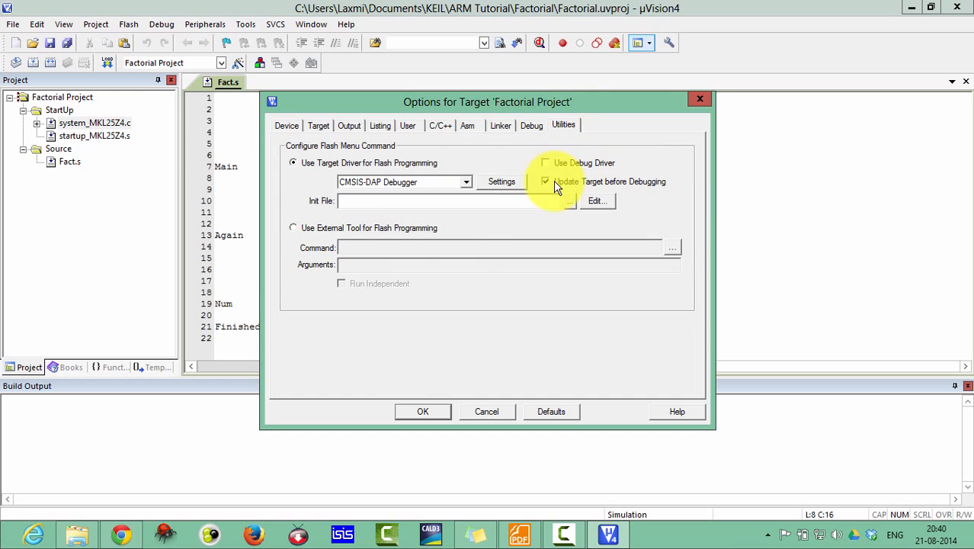
pyautogui.click(500, 182)
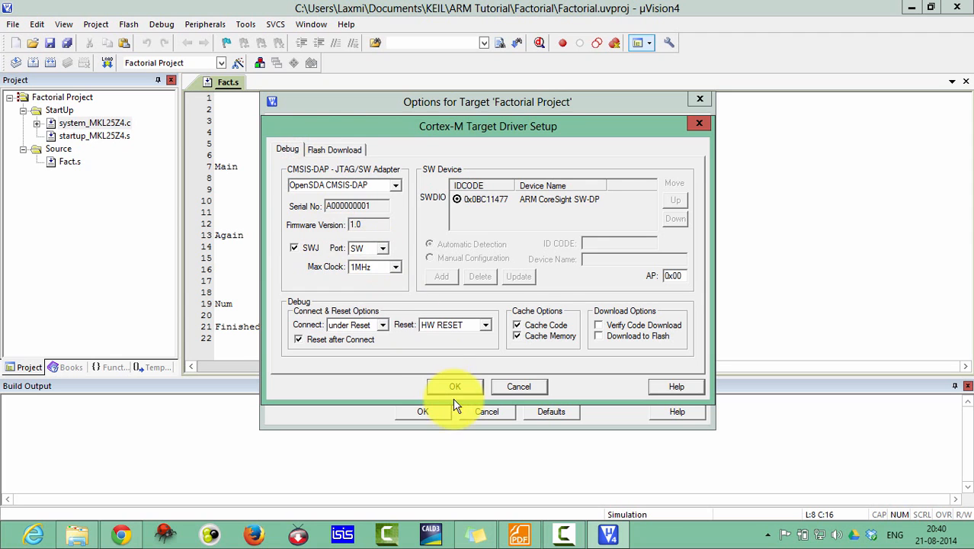
pyautogui.click(454, 387)
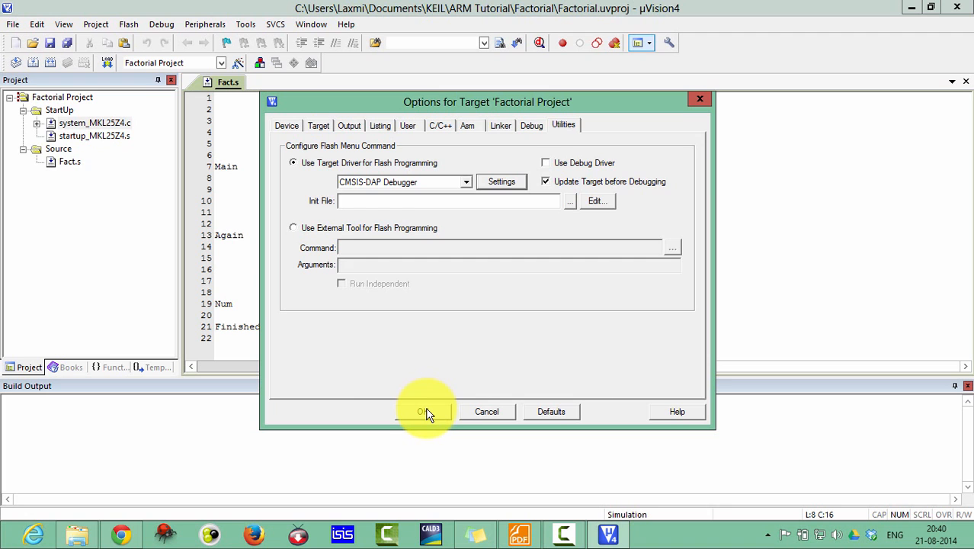
pyautogui.click(423, 412)
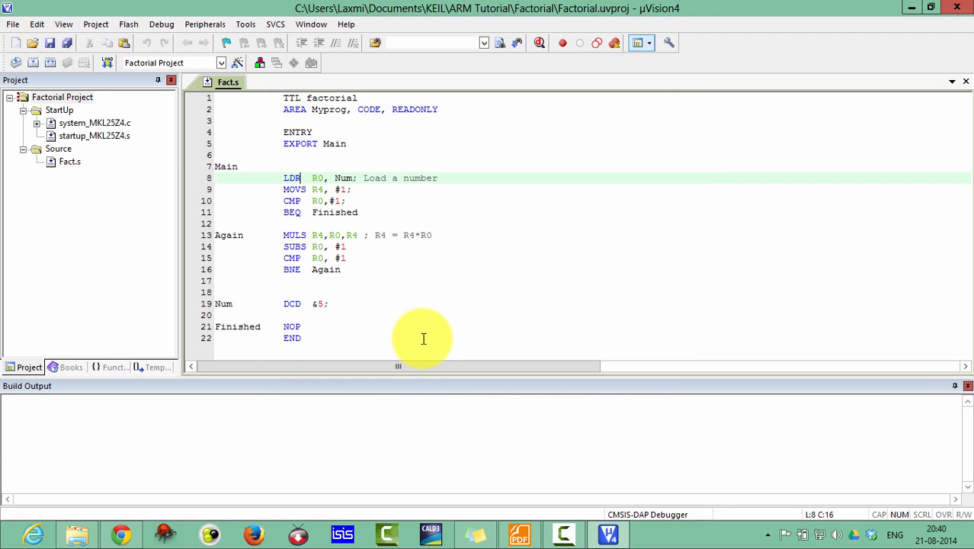
pyautogui.moveTo(423, 337)
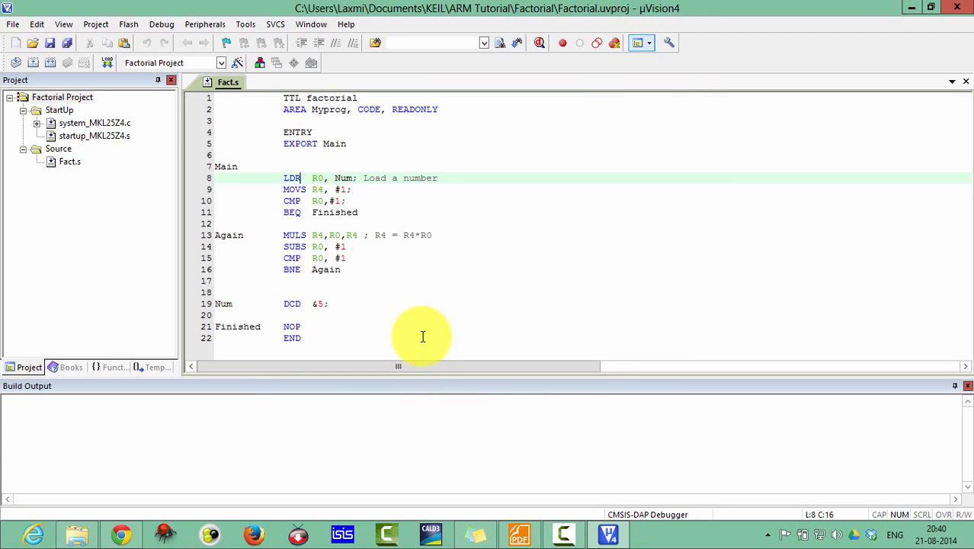
pyautogui.moveTo(380, 329)
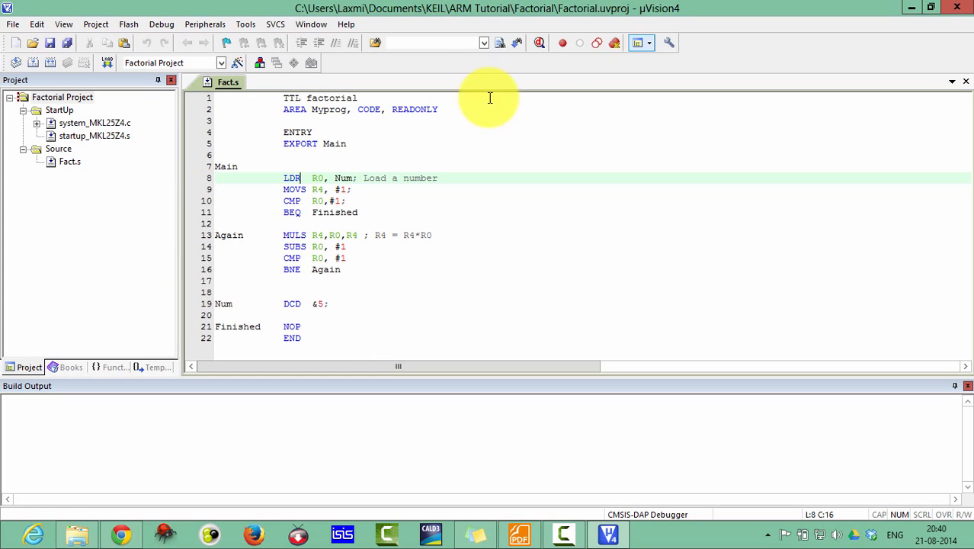
pyautogui.moveTo(540, 43)
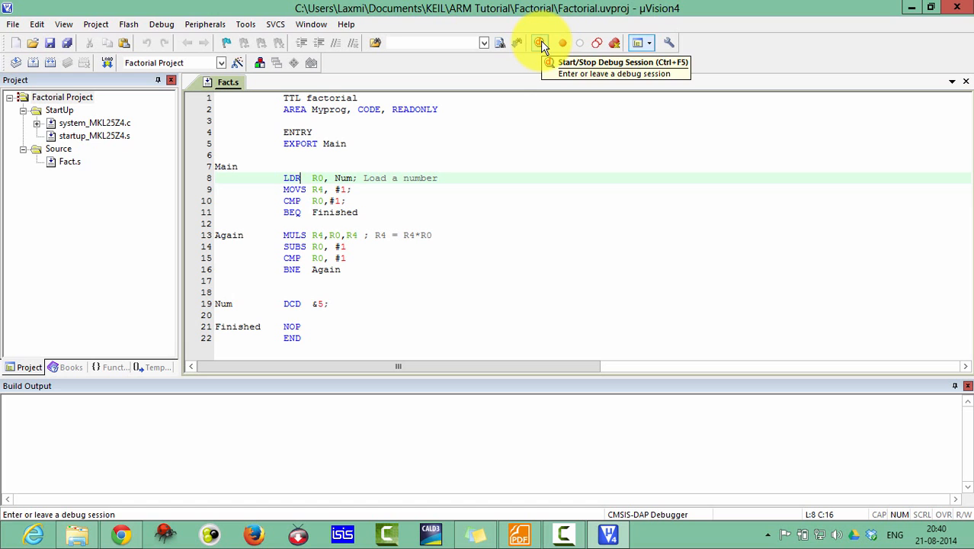
# Start the board debug session (Ctrl+F5) and dismiss the evaluation mode notice.
pyautogui.click(540, 43)
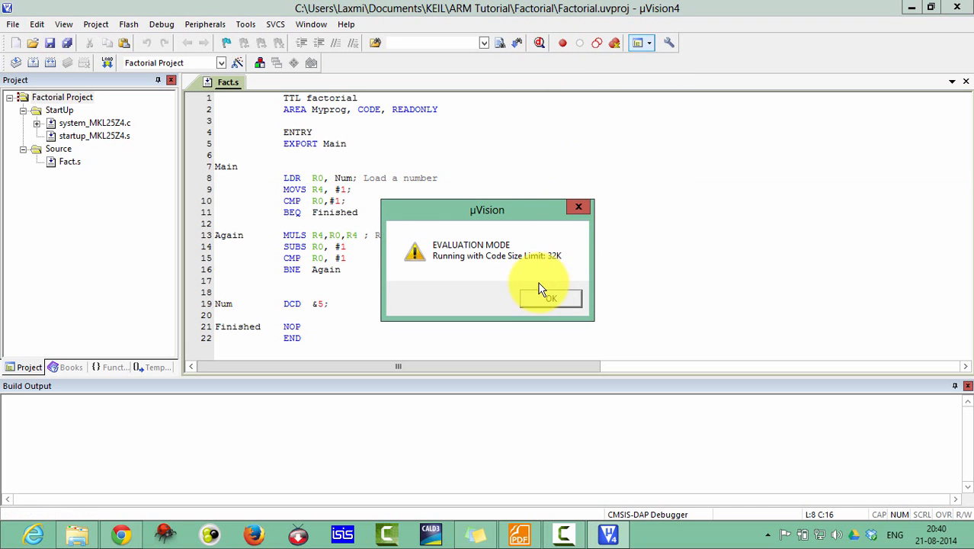
pyautogui.click(551, 297)
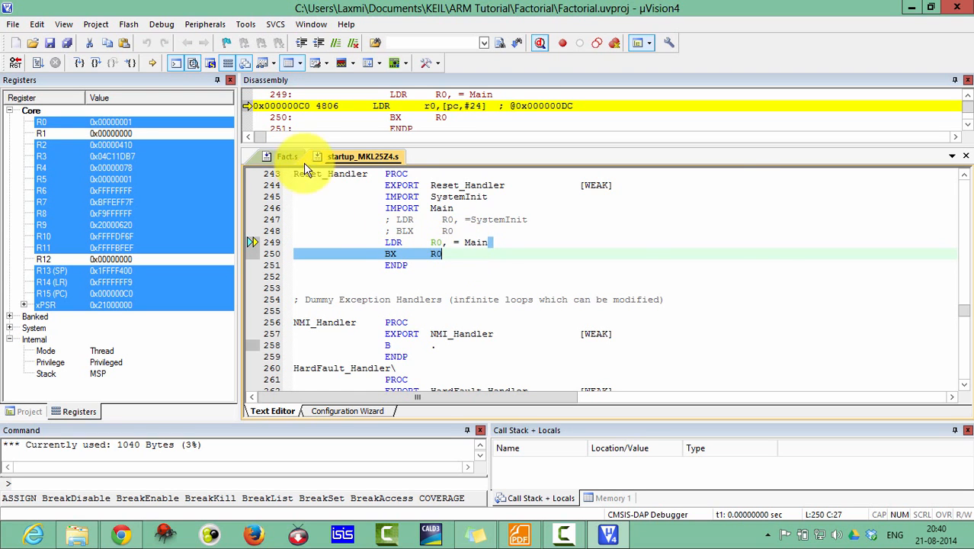
# Switch to Fact.s, step into Main and execute LDR R0, Num, loading 5.
pyautogui.click(287, 157)
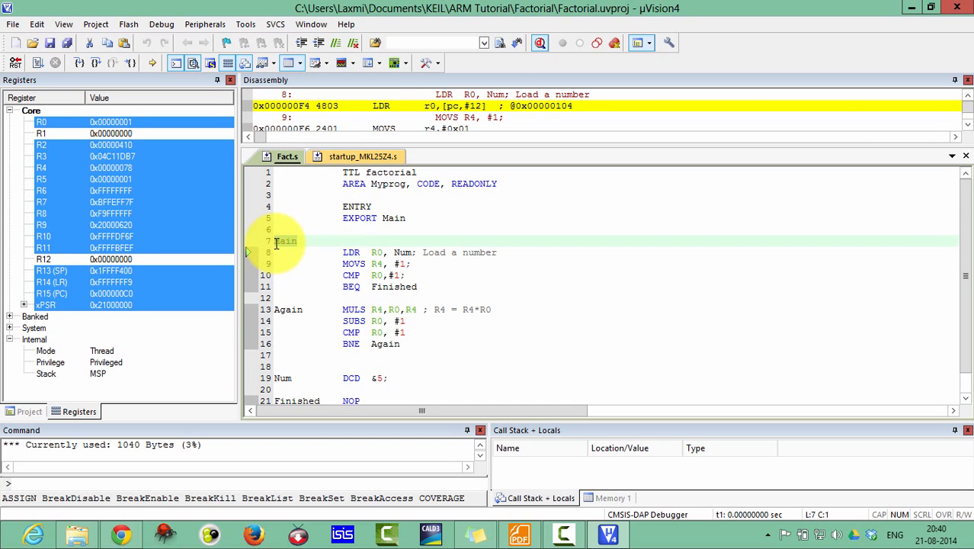
pyautogui.click(363, 156)
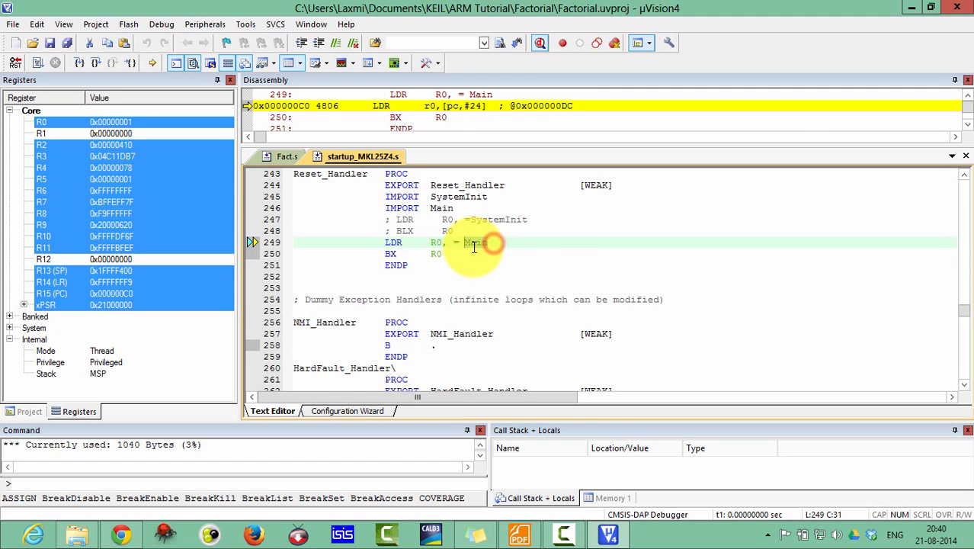
pyautogui.moveTo(475, 242)
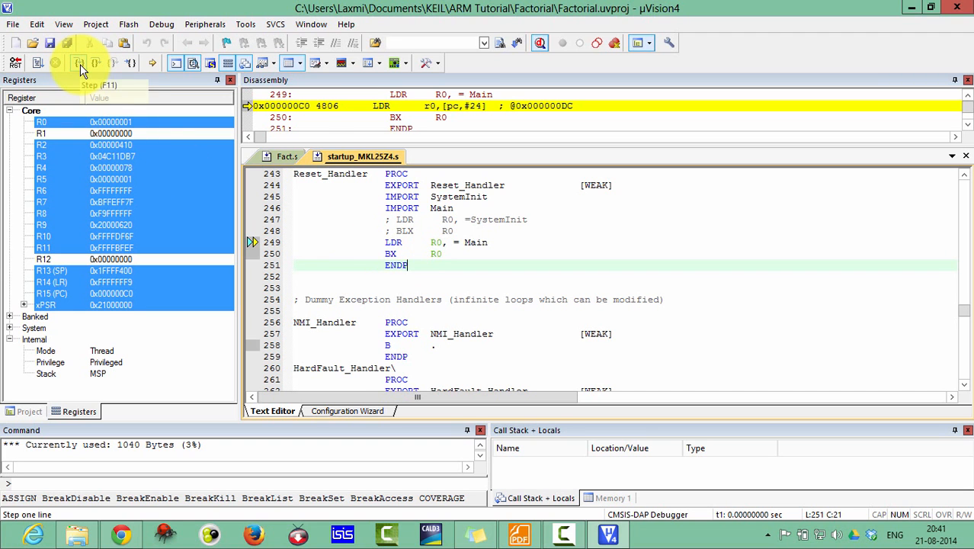
pyautogui.click(78, 62)
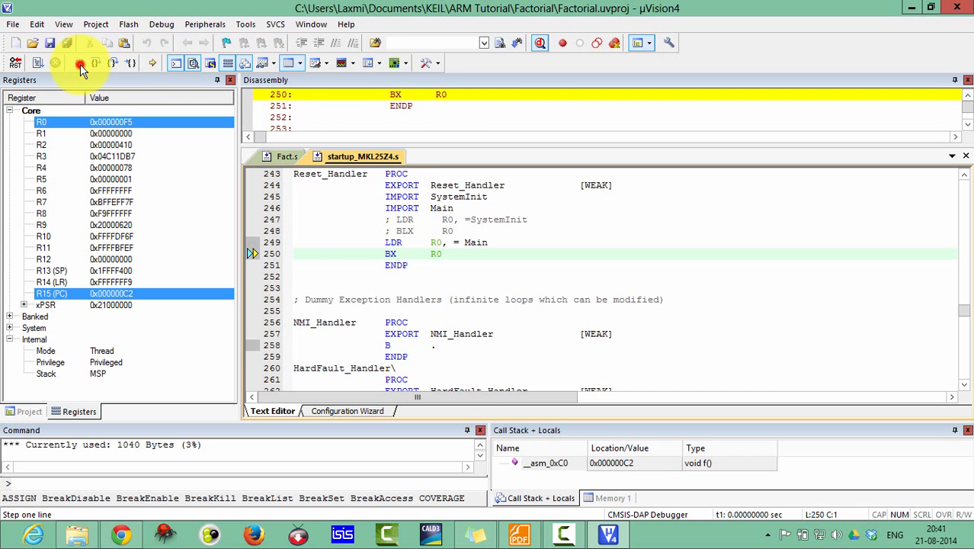
pyautogui.click(80, 63)
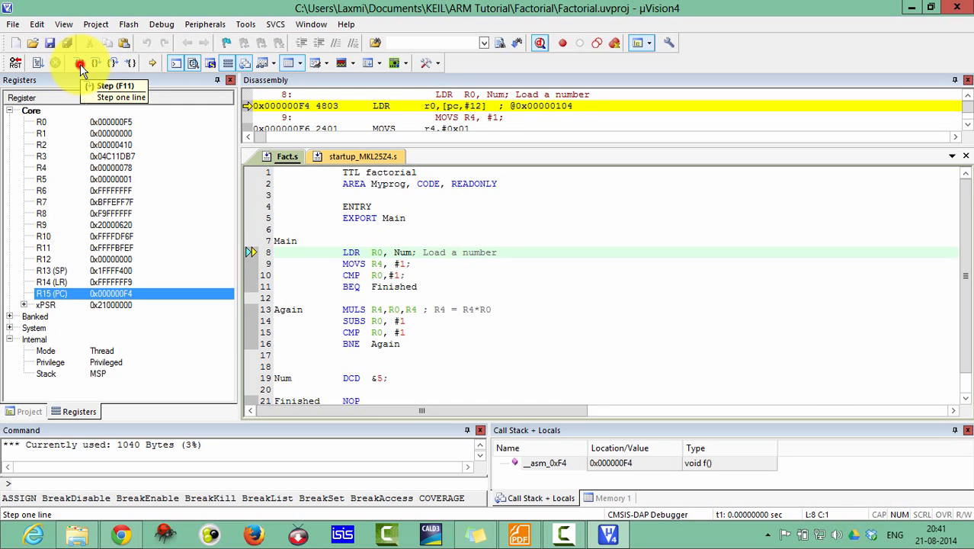
pyautogui.click(80, 63)
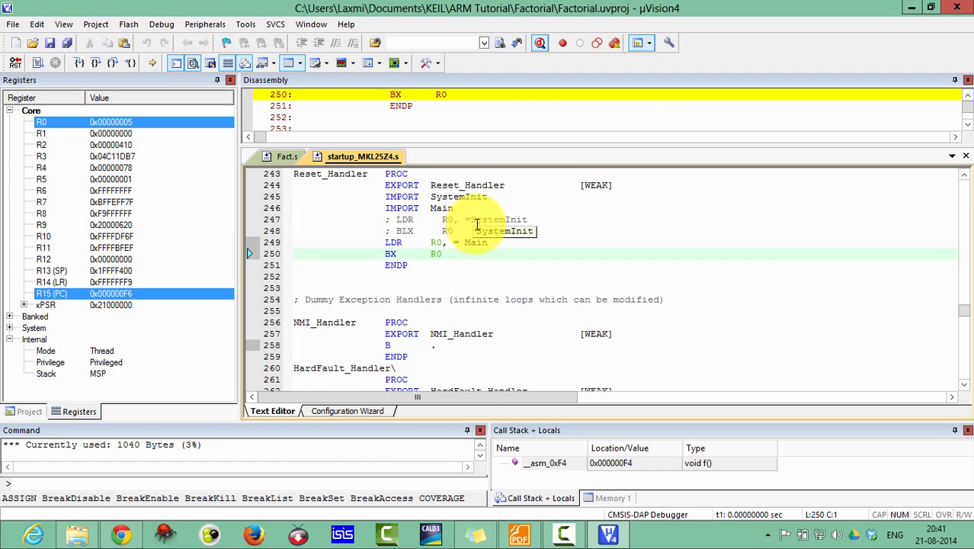
# Stop debugging, uncomment LDR R0,=SystemInit and BLX R0, rebuild, and flash the board.
pyautogui.click(540, 43)
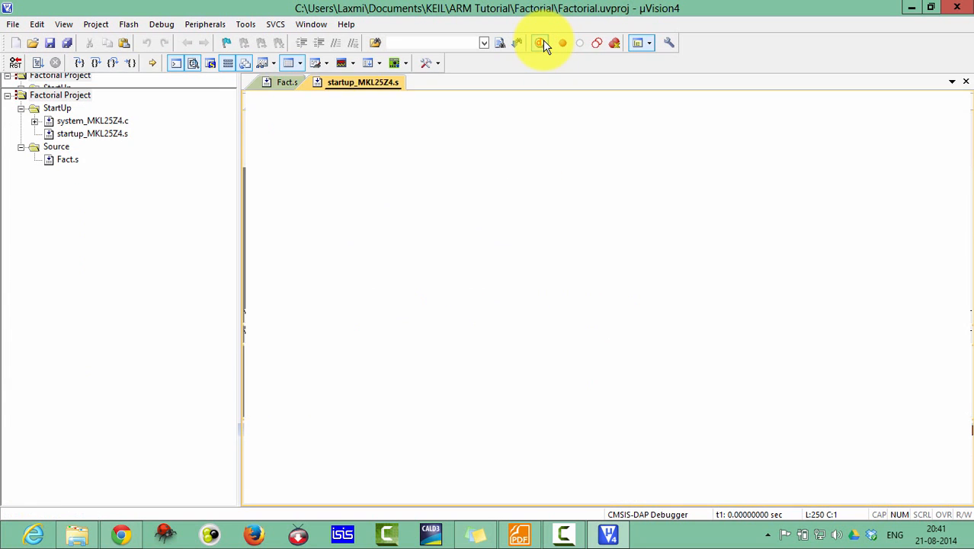
pyautogui.click(539, 43)
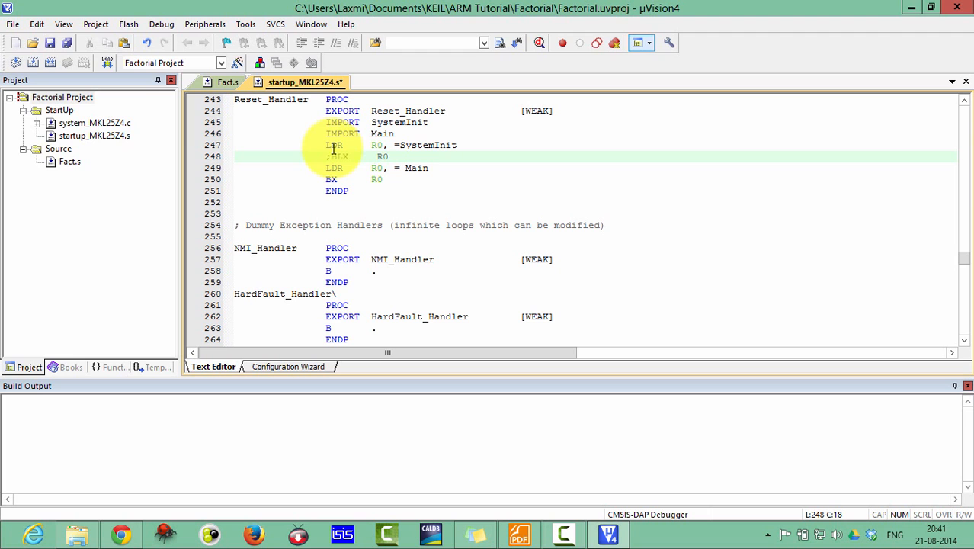
pyautogui.click(54, 63)
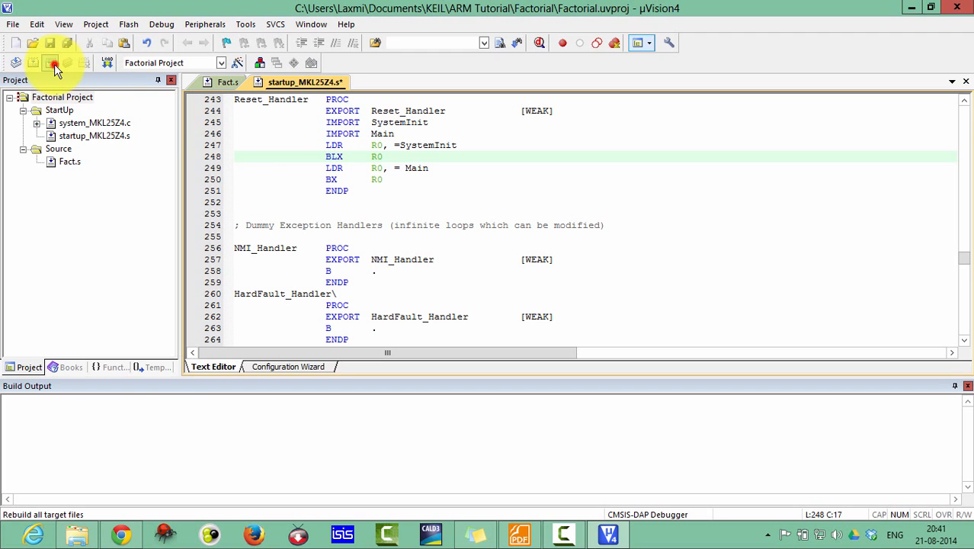
pyautogui.click(54, 63)
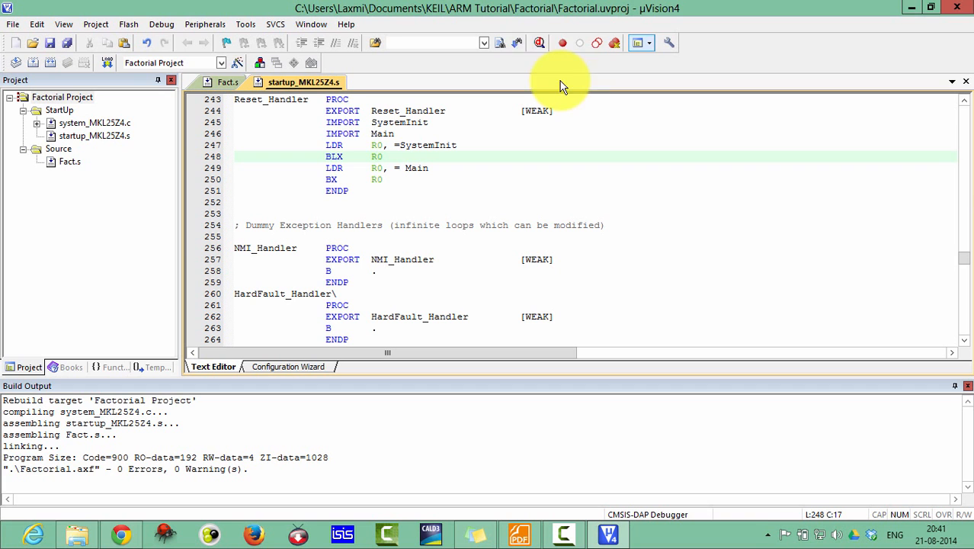
pyautogui.click(539, 43)
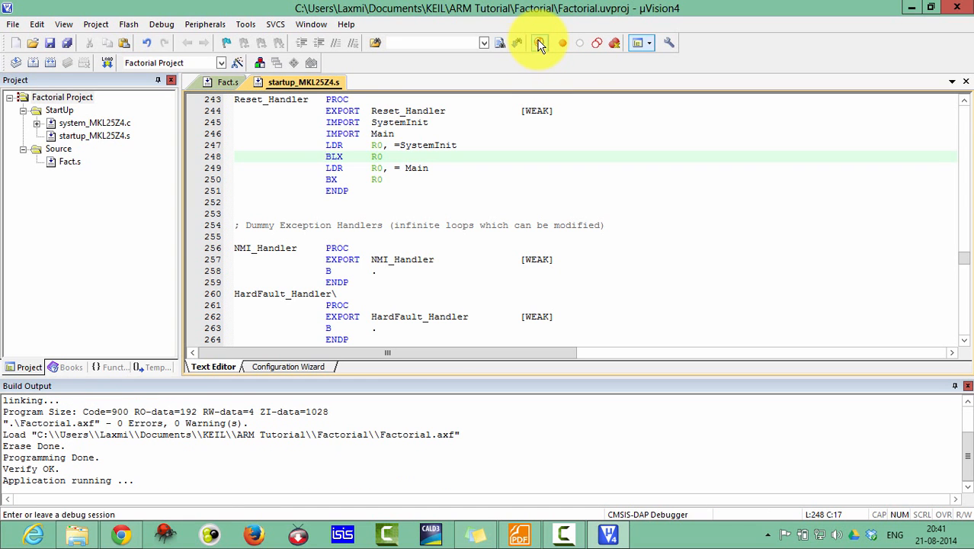
# Begin a new debug session and advance to Fact.s line 8's LDR instruction.
pyautogui.click(539, 43)
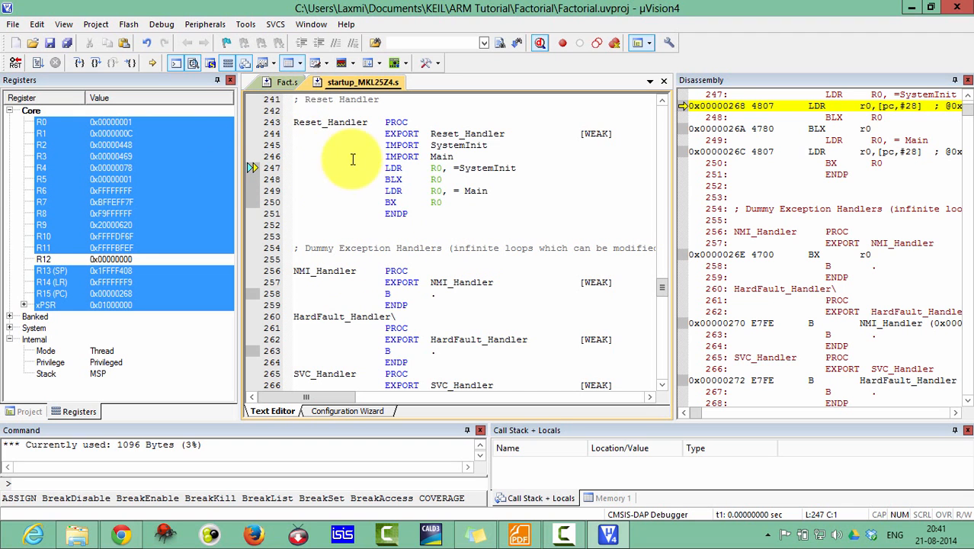
pyautogui.click(287, 82)
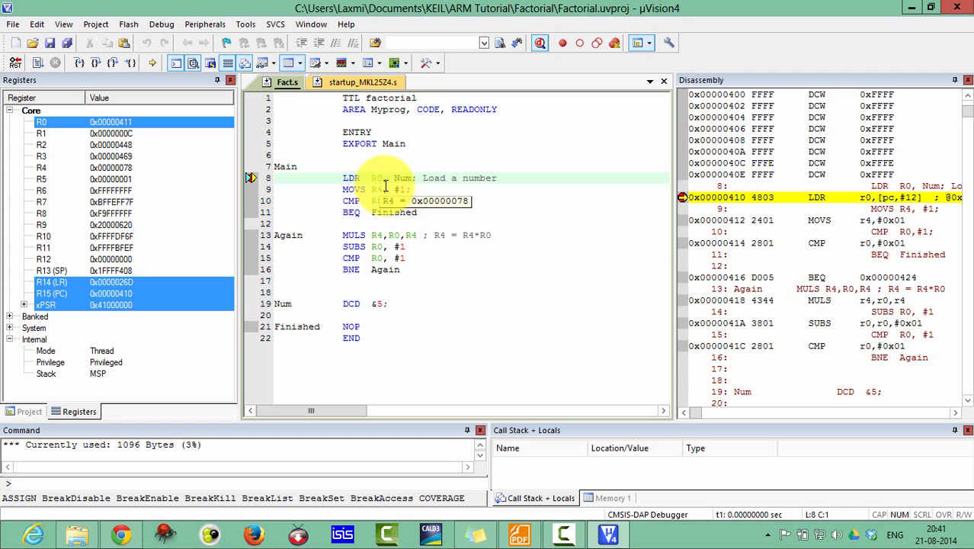
pyautogui.moveTo(342, 320)
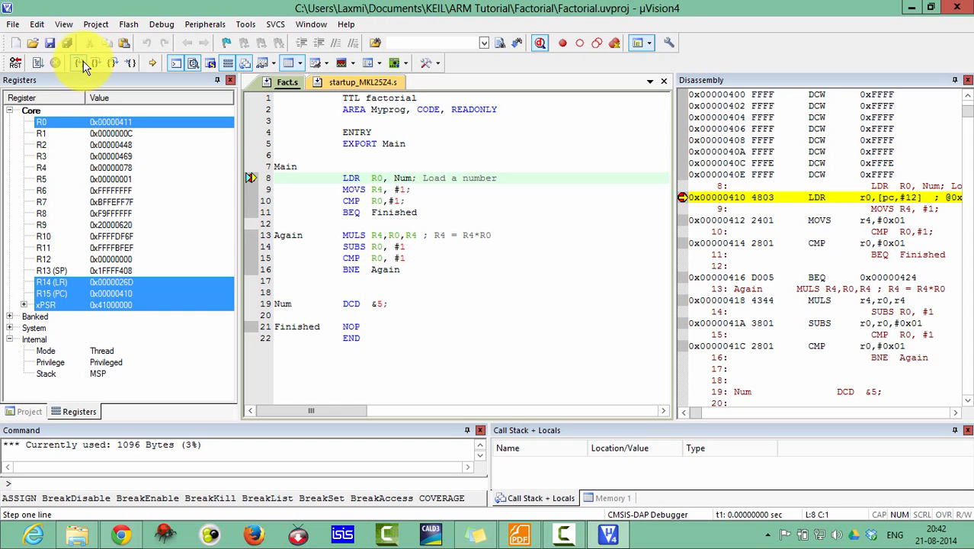
# Step through LDR, MOVS, CMP and BEQ, giving R0 = 5, R4 = 1, reaching MULS.
pyautogui.click(78, 64)
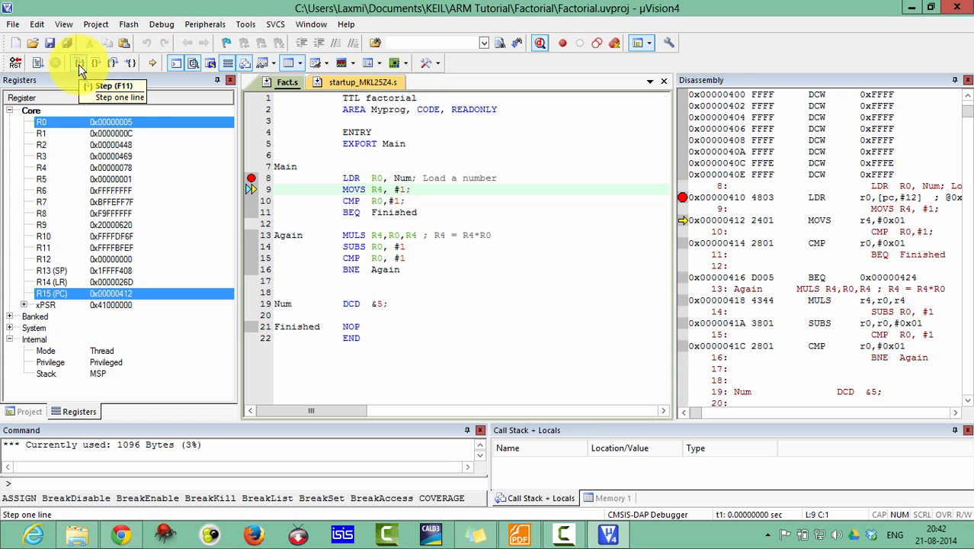
pyautogui.click(274, 189)
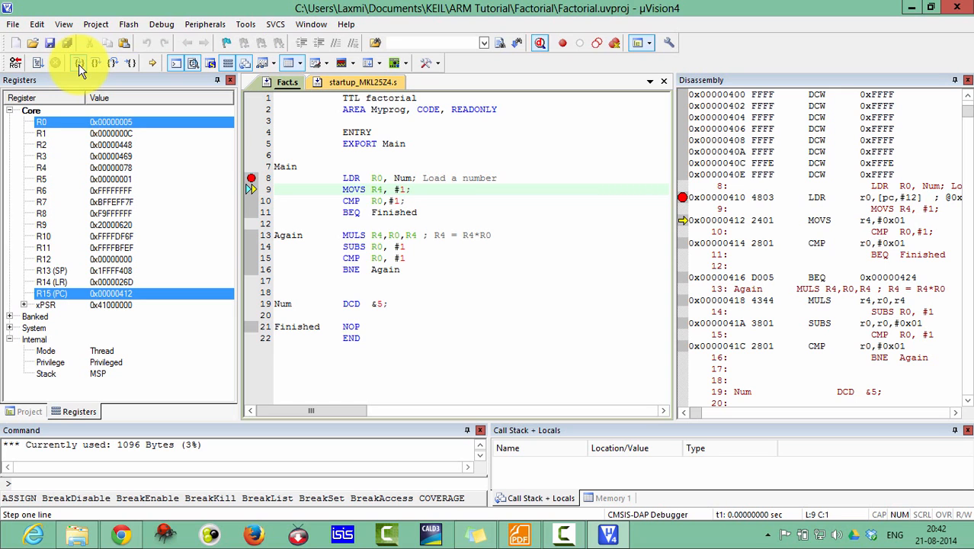
pyautogui.click(79, 64)
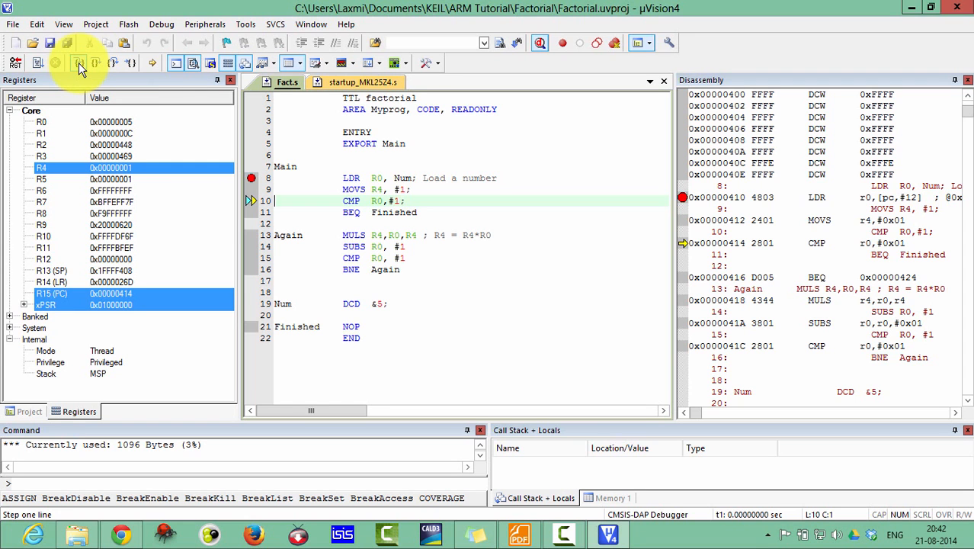
pyautogui.click(79, 62)
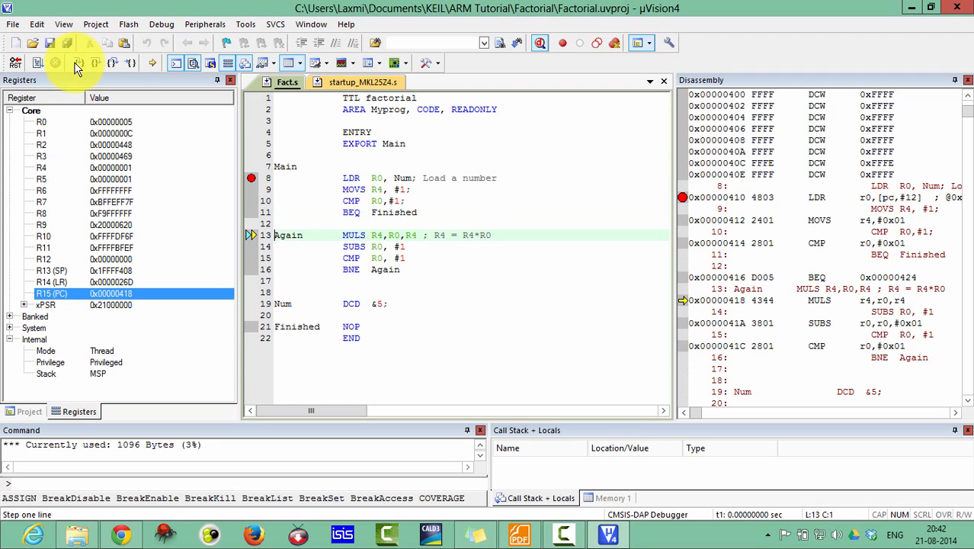
pyautogui.moveTo(77, 63)
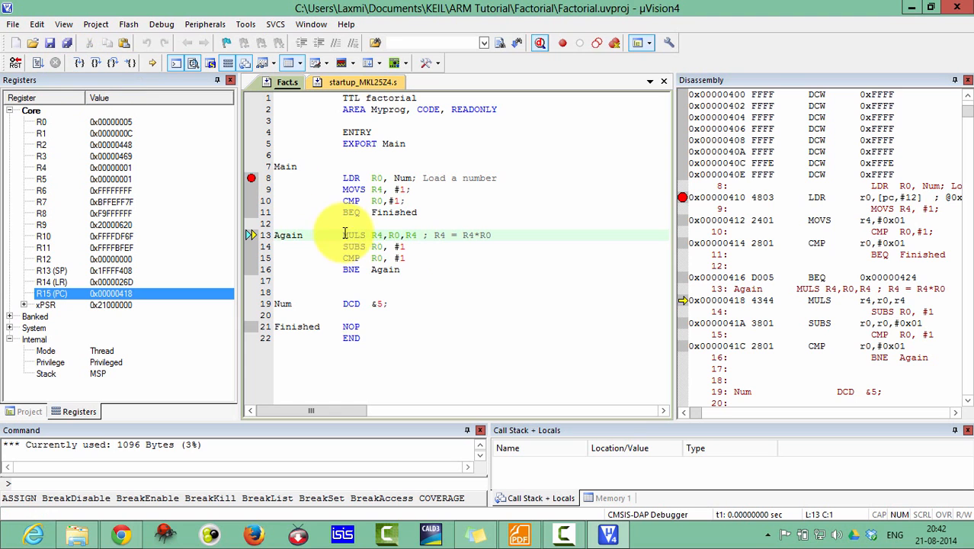
pyautogui.moveTo(386, 246)
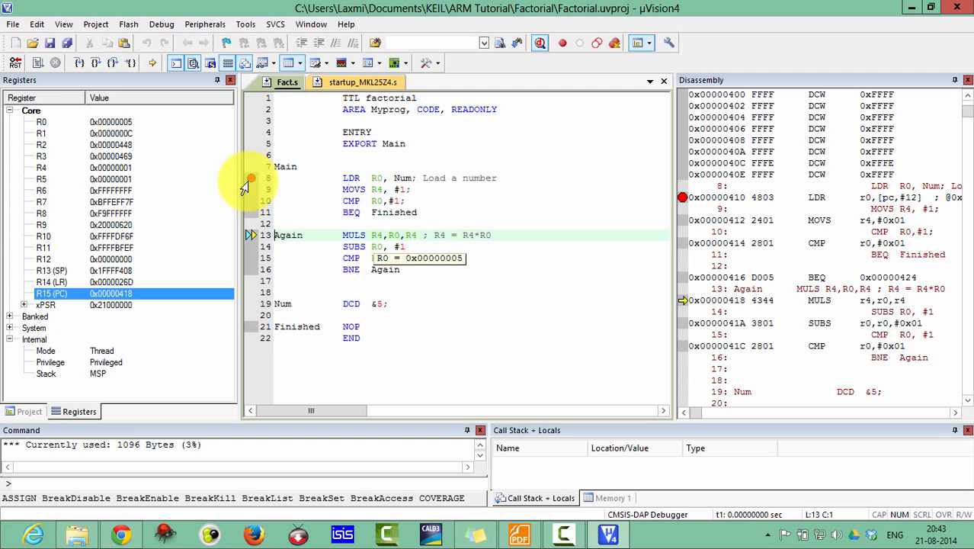
# Step through the MULS/SUBS/CMP/BNE loop until Finished, with R4 = 0x78 and R0 = 1.
pyautogui.click(77, 63)
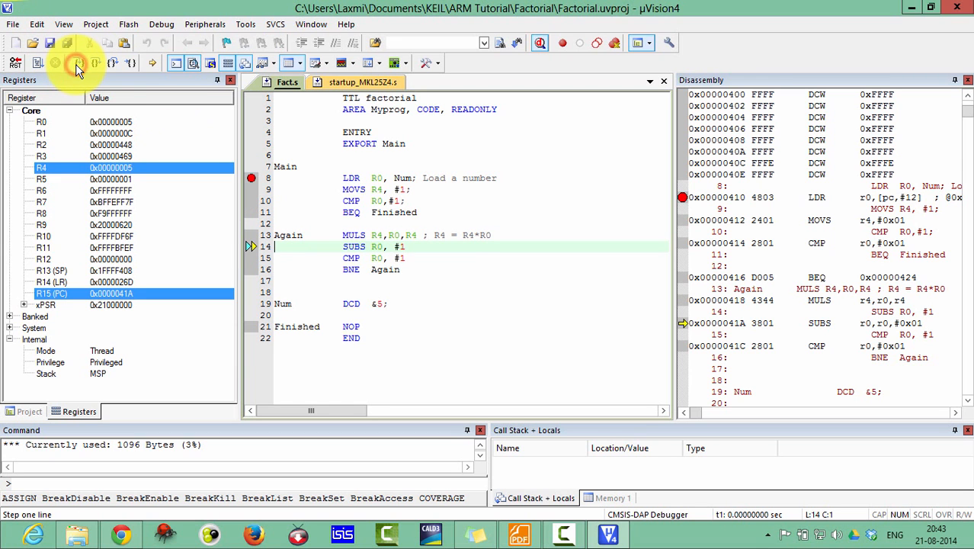
pyautogui.click(79, 63)
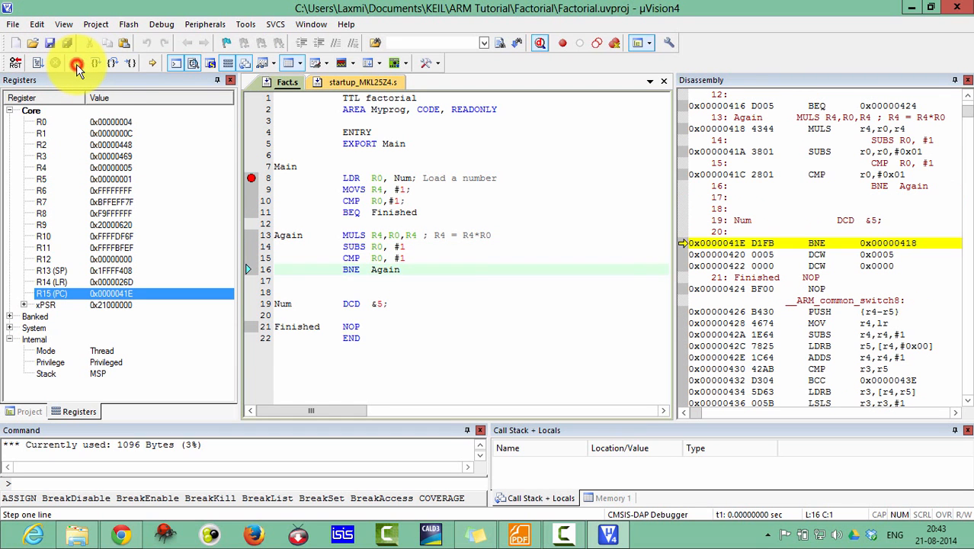
pyautogui.click(76, 63)
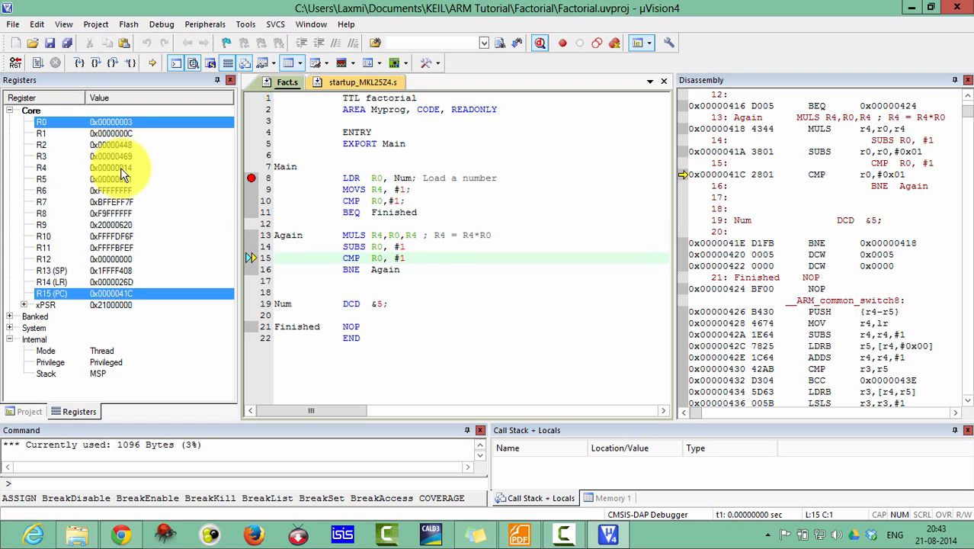
pyautogui.click(79, 62)
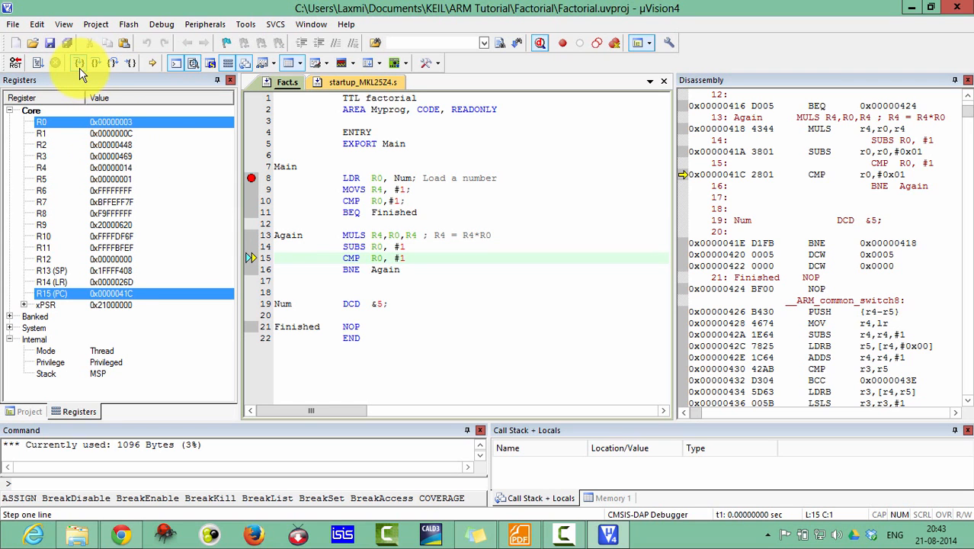
pyautogui.click(78, 63)
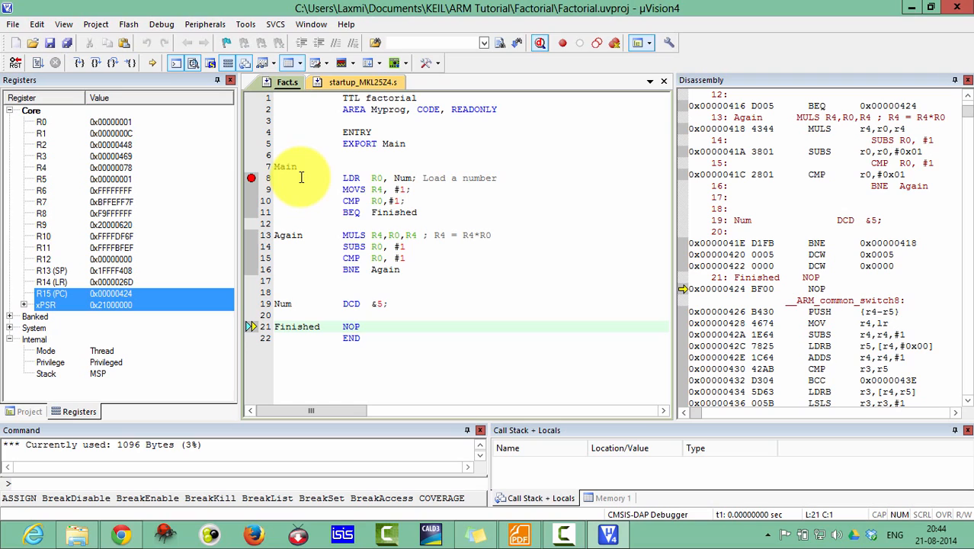
pyautogui.moveTo(465, 169)
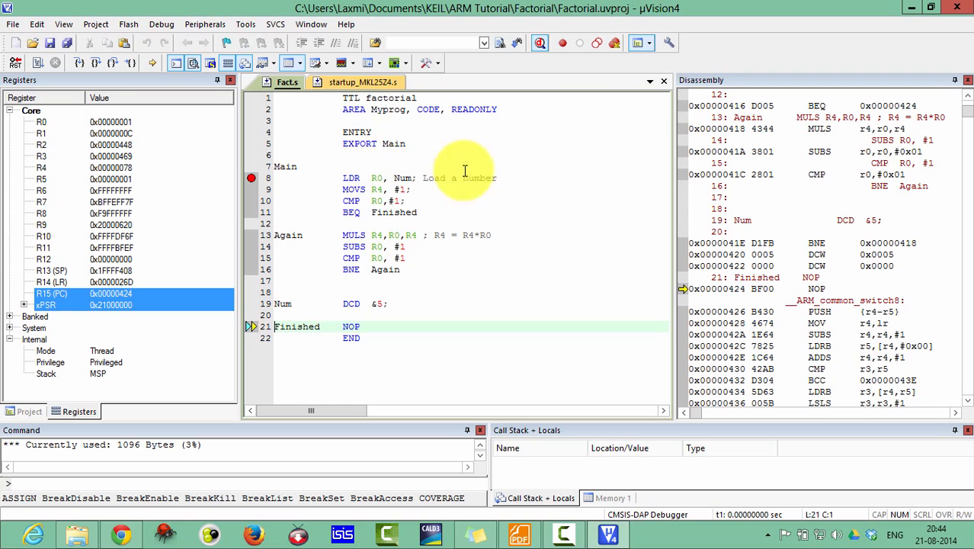